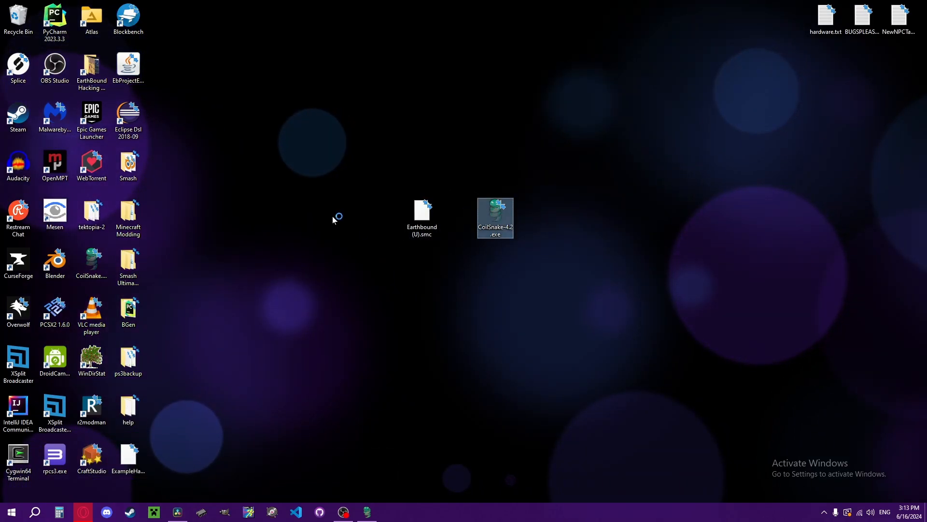
Launch CoilSnake-4.2.exe from the desktop
double_click(495, 214)
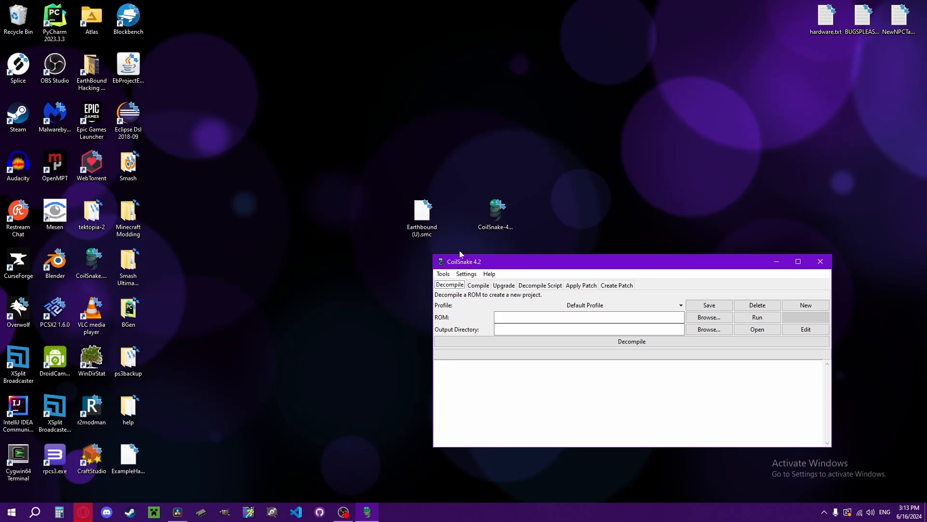
mouse_move(431, 183)
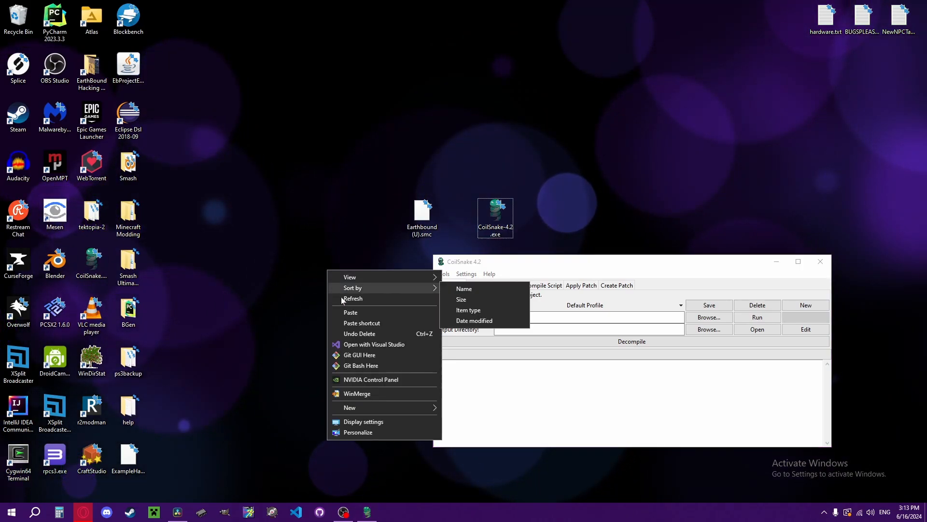
mouse_move(349, 406)
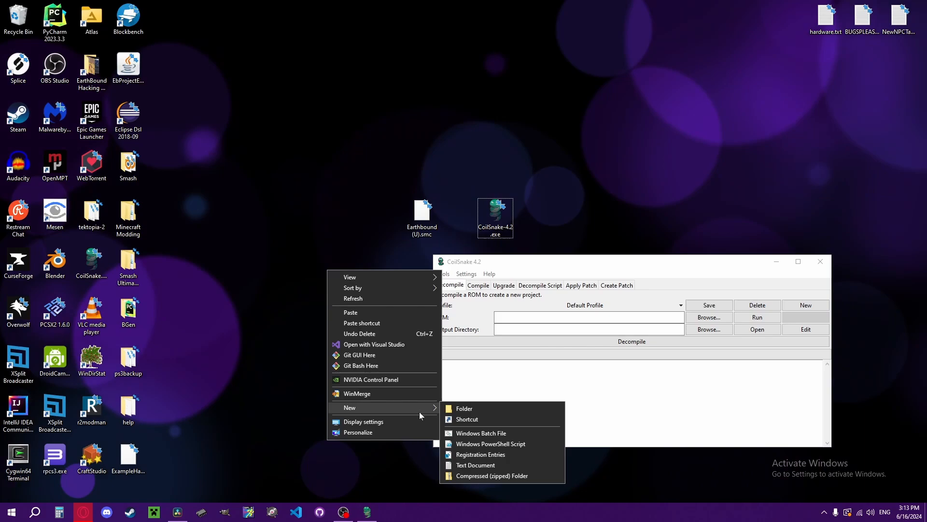
Create a new desktop folder named ExampleHack
click(463, 407)
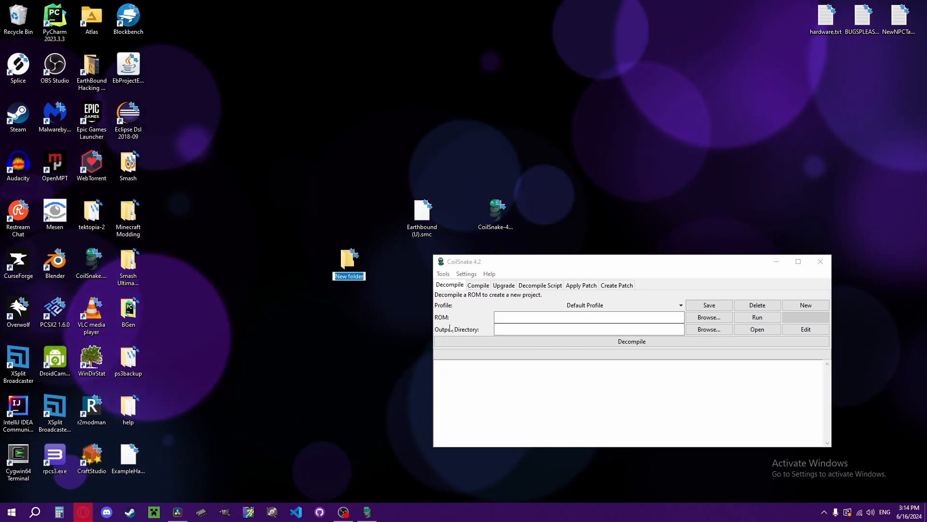
text(ExampleHack)
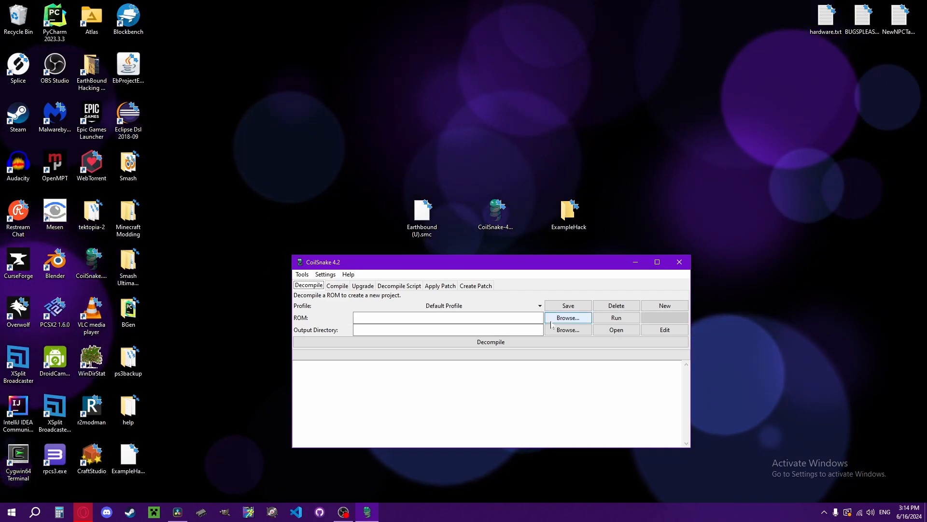
Select Earthbound (U).smc as ROM and ExampleHack as output folder, confirming the overwrite
click(567, 316)
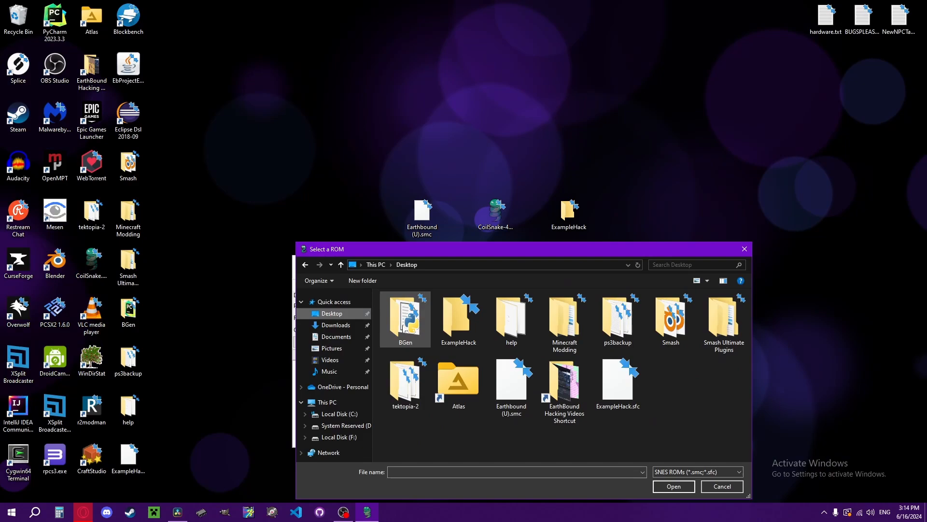
click(511, 381)
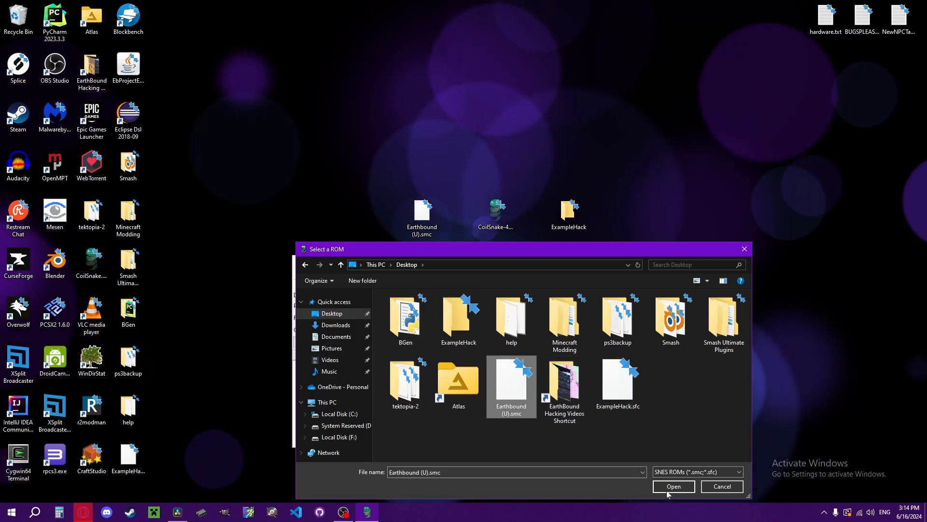
click(674, 486)
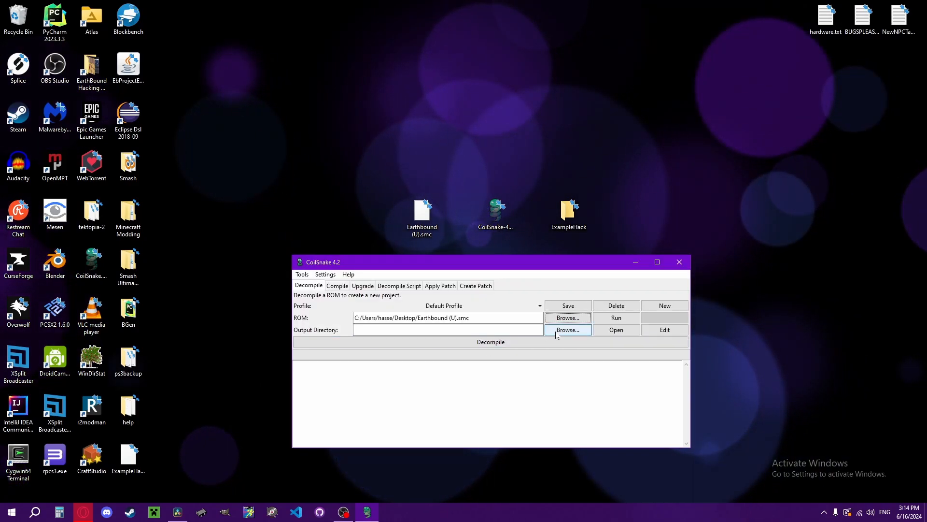
click(567, 330)
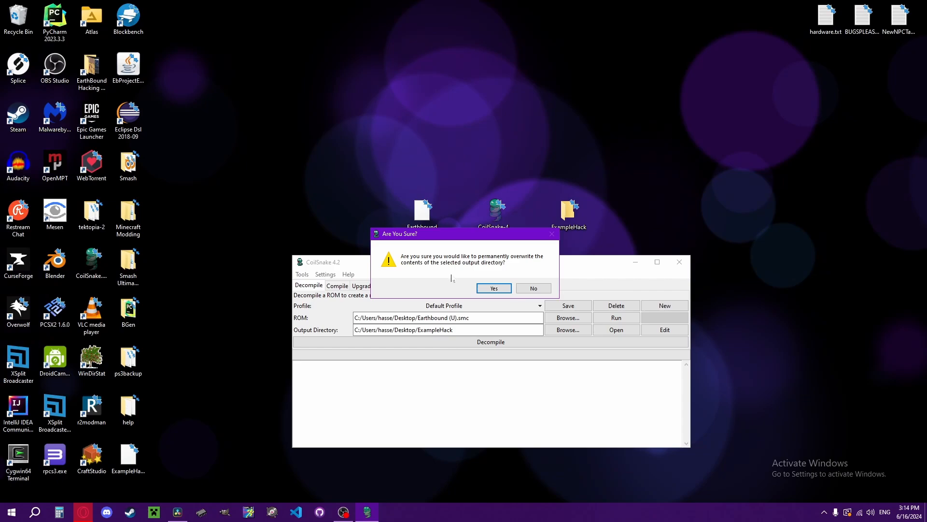
click(493, 287)
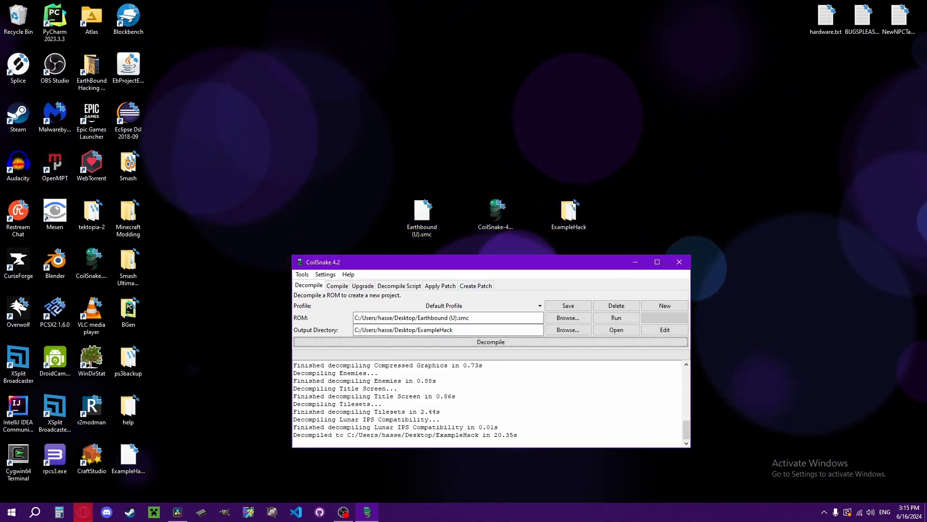
click(568, 212)
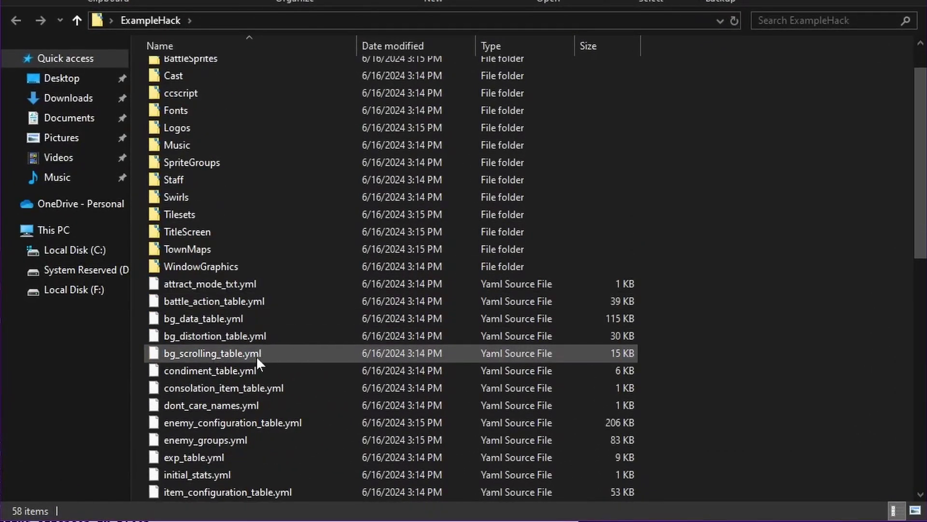
scroll(down, 3)
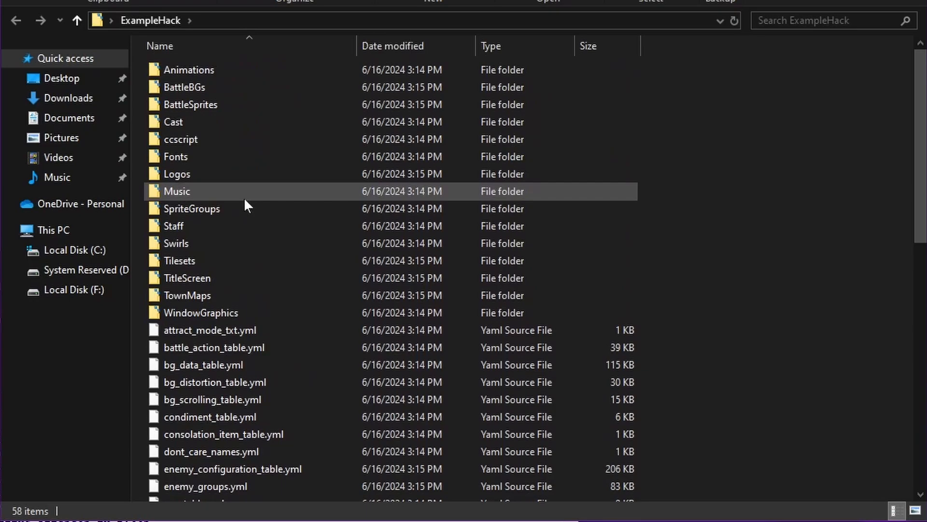
scroll(down, 3)
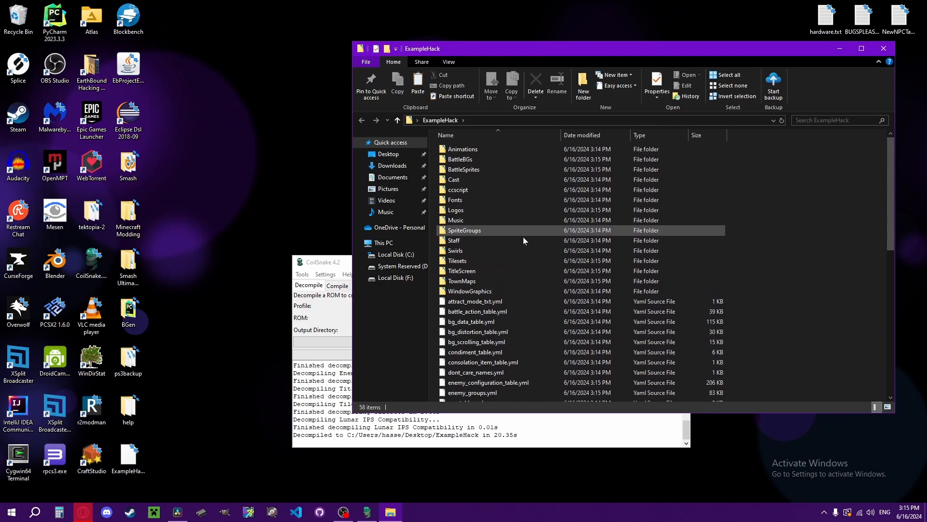
scroll(down, 3)
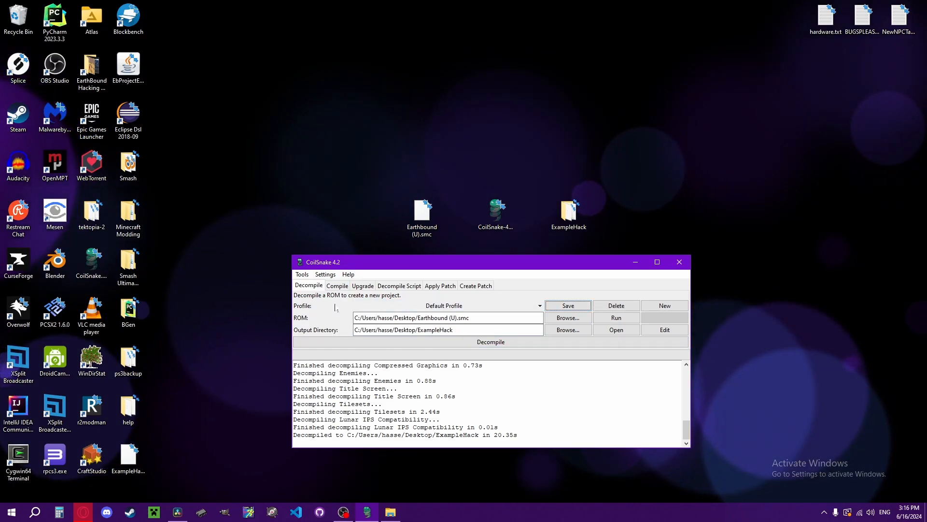
Switch to the Compile tab and reposition the CoilSnake window
click(337, 285)
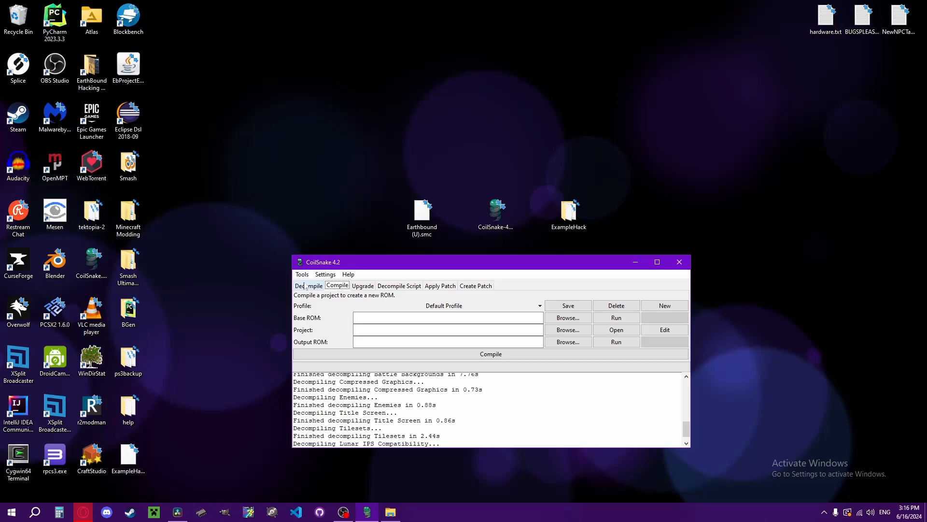
click(309, 285)
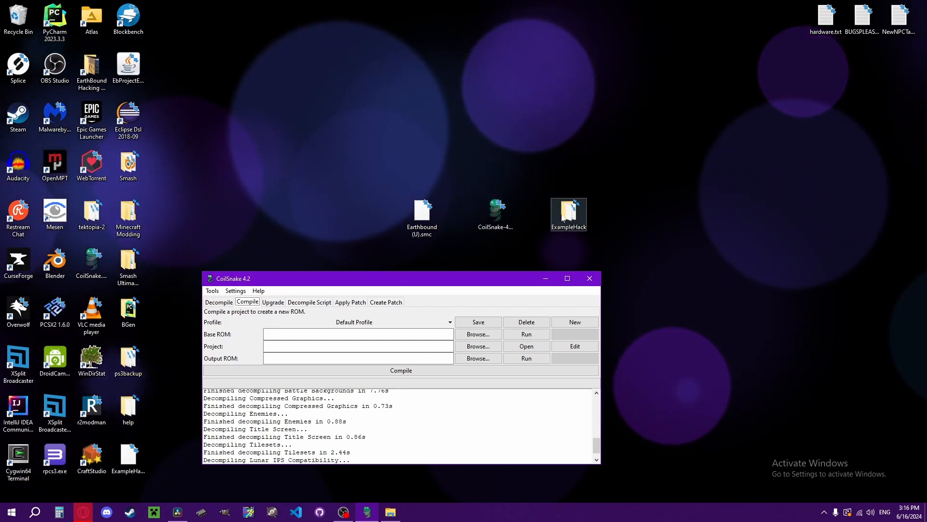
drag(400, 278, 399, 253)
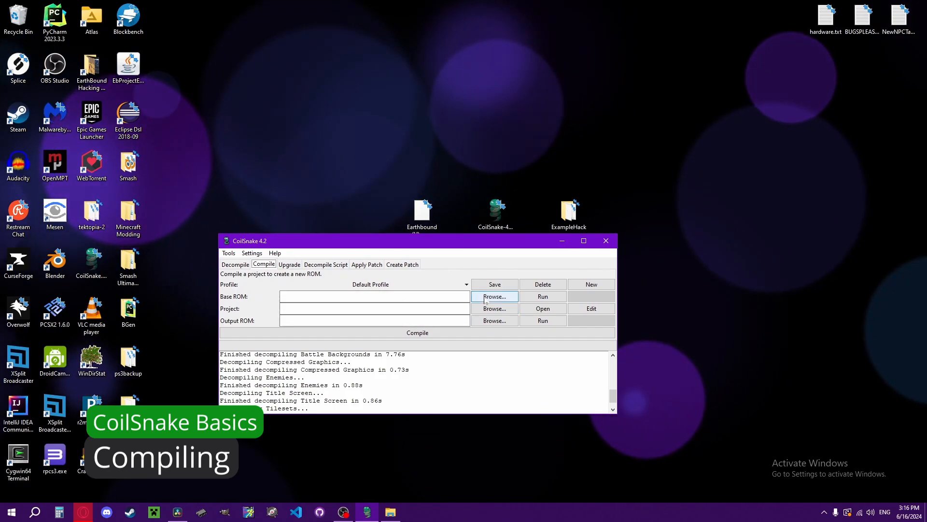
Set Earthbound (U).smc as base ROM and Desktop\ExampleHack as the project to compile
click(494, 296)
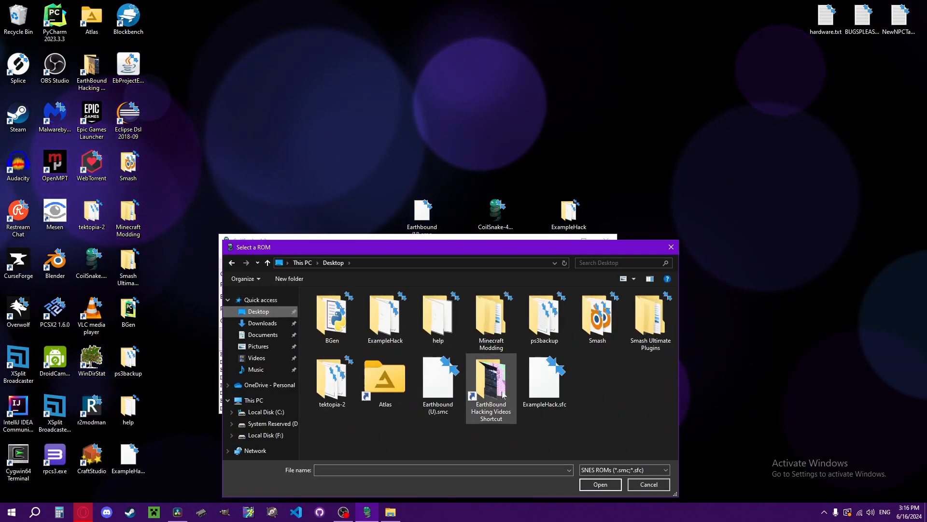
click(438, 379)
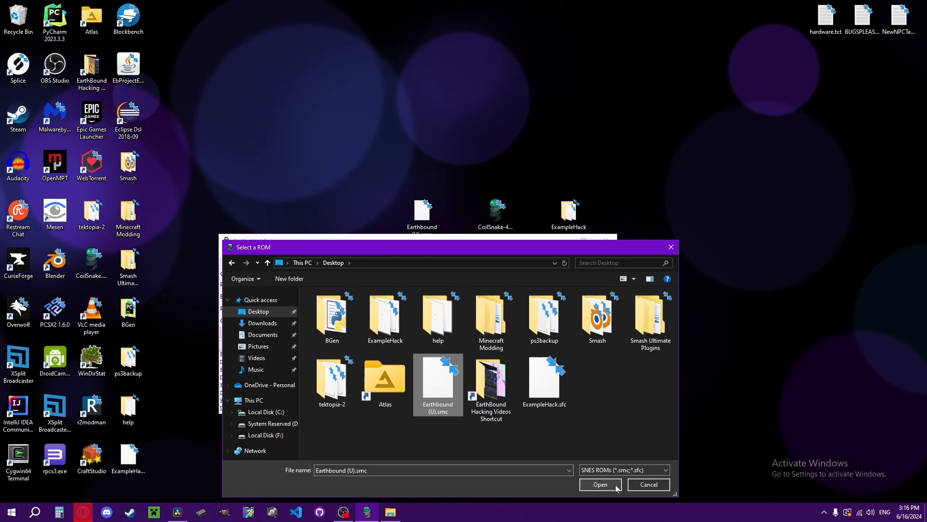
click(600, 485)
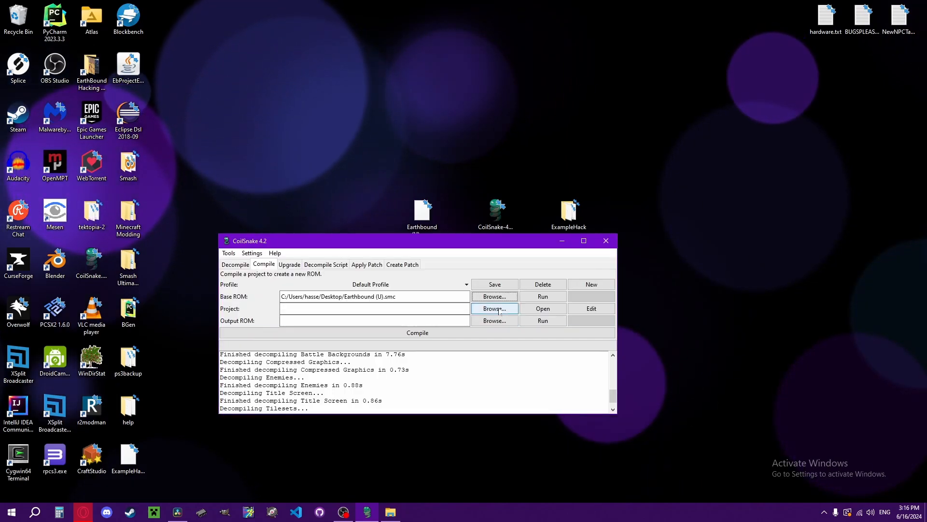
click(495, 308)
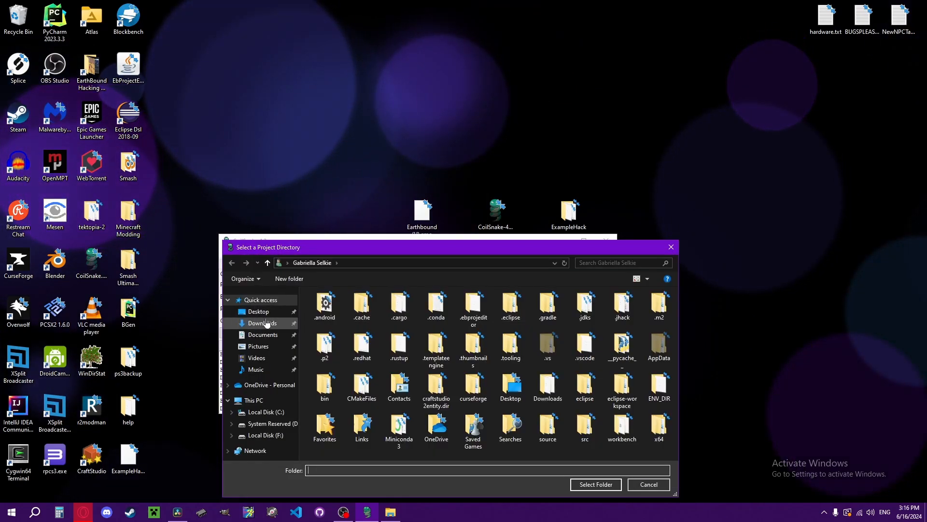
click(257, 311)
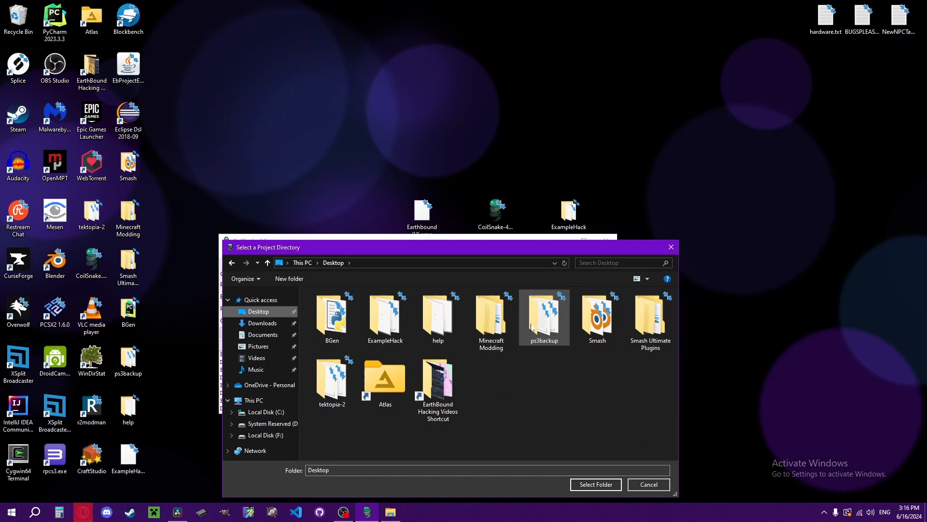
double_click(385, 314)
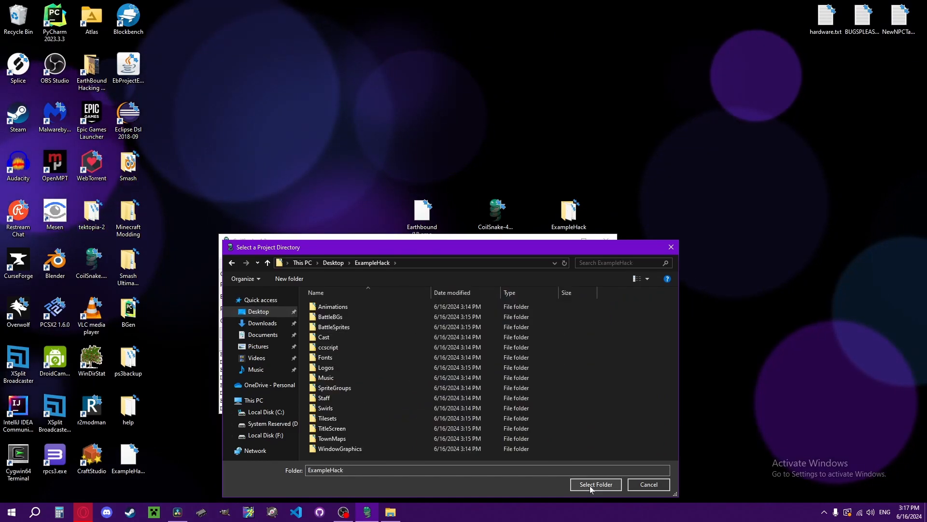
click(595, 483)
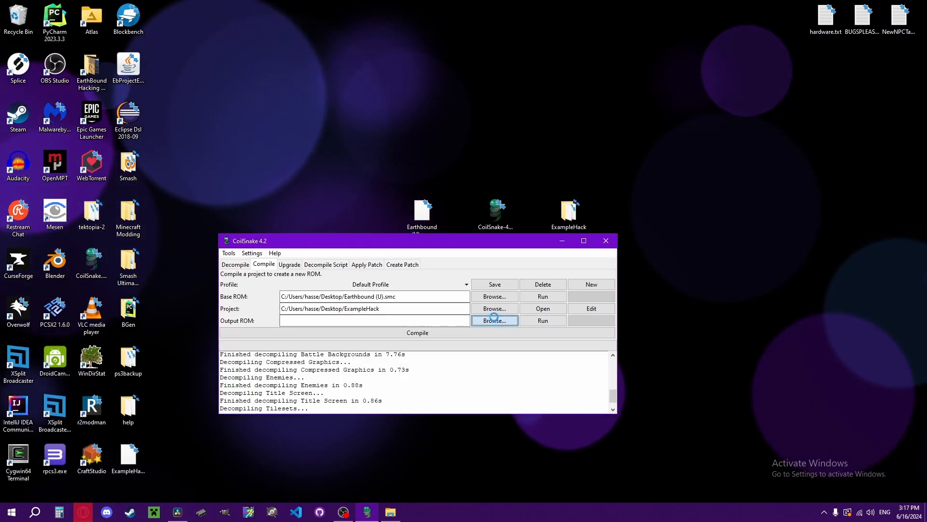
Set the output ROM to ExampleHack.sfc on the Desktop
click(494, 320)
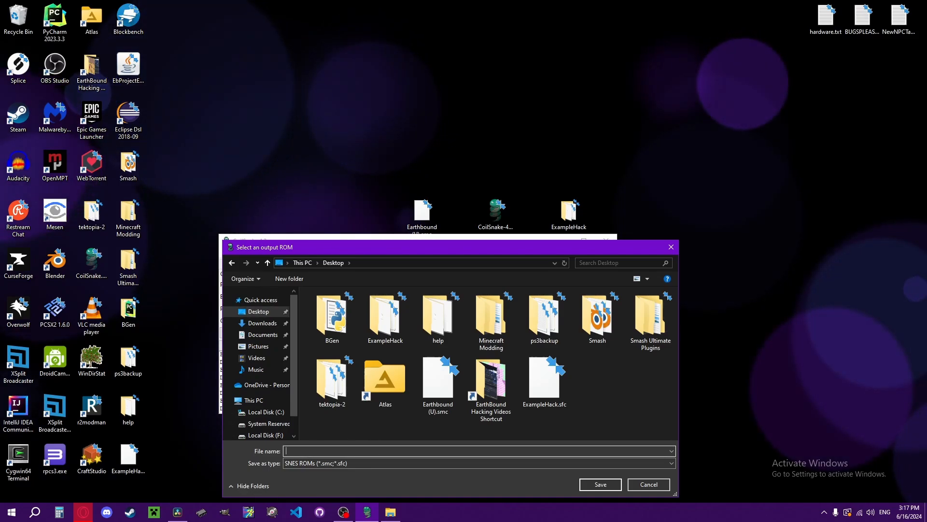
text(Example)
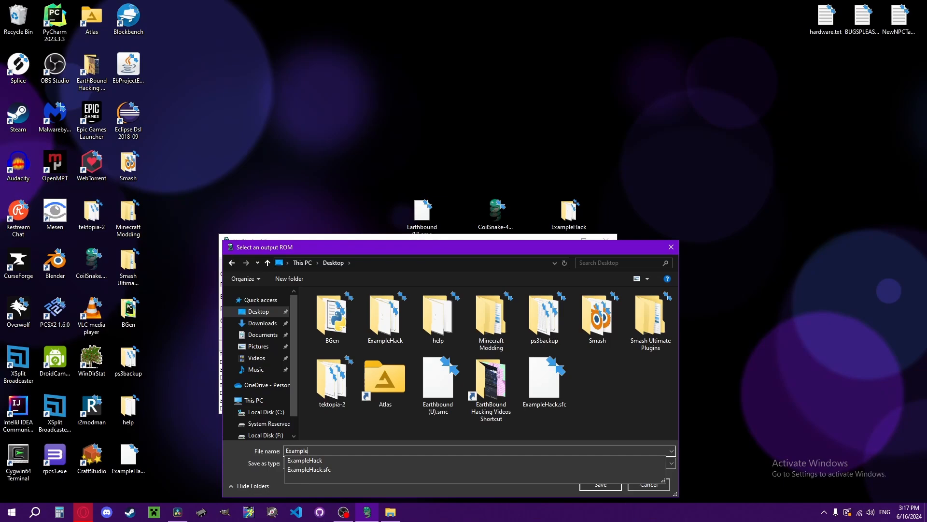
click(305, 460)
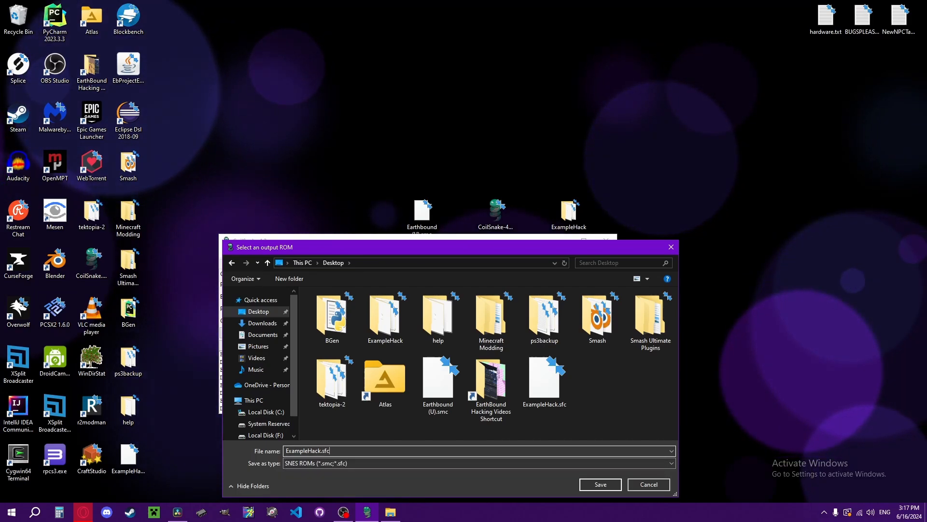
click(601, 484)
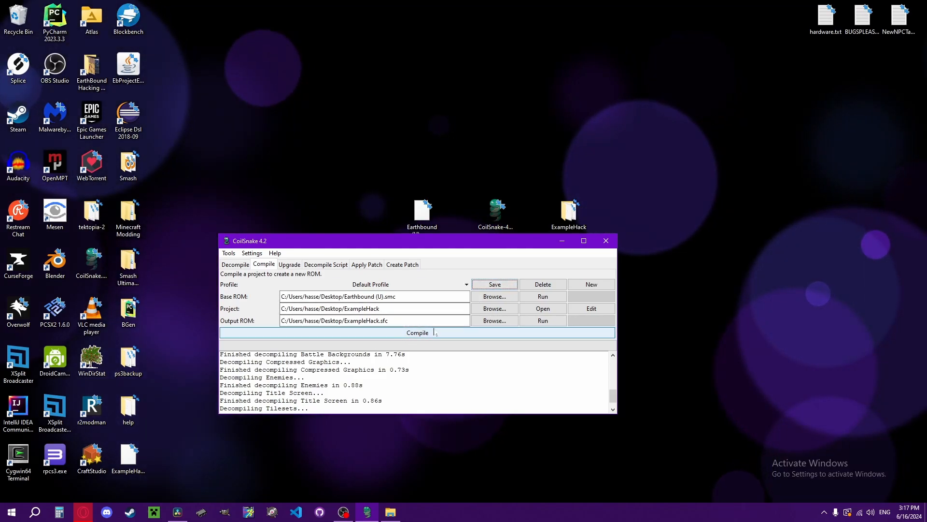
Start compiling ExampleHack, agreeing to expand the base ROM
click(417, 333)
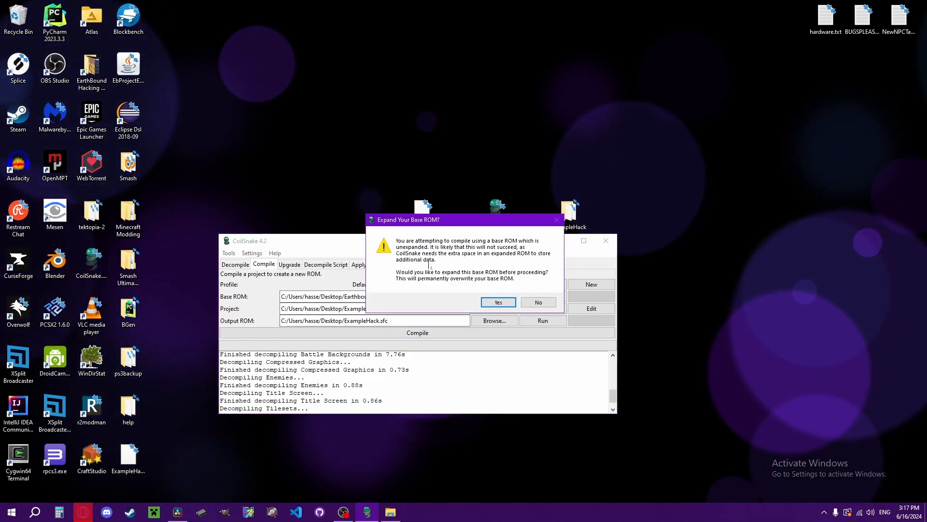
click(499, 302)
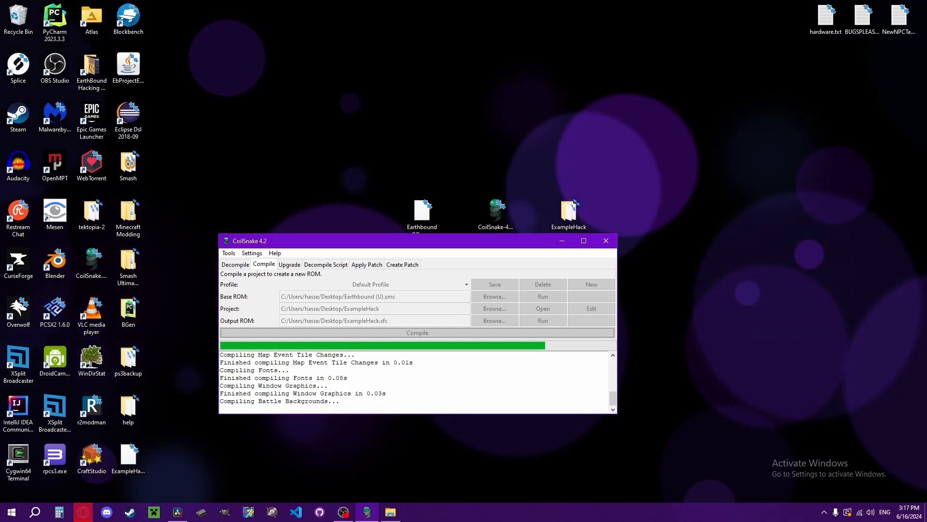
View the Upgrade tab, then the Decompile Script tab
click(290, 263)
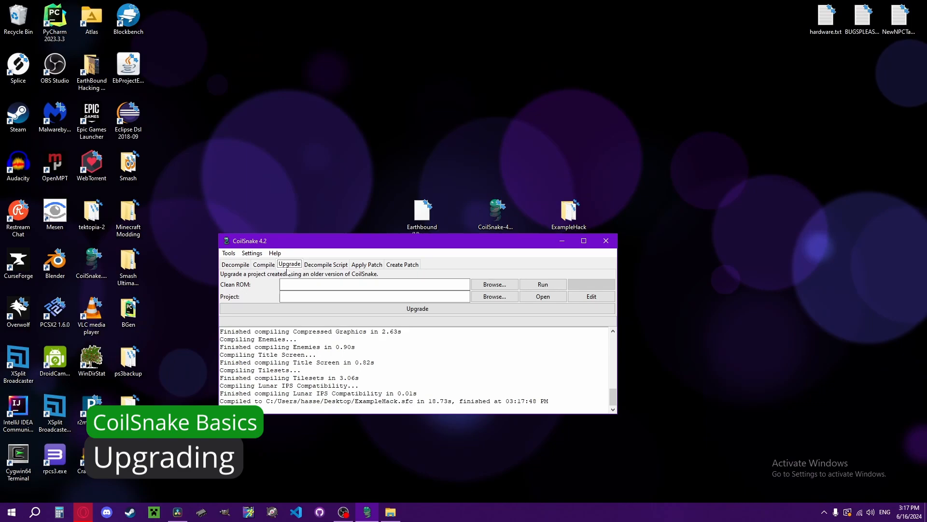
mouse_move(236, 297)
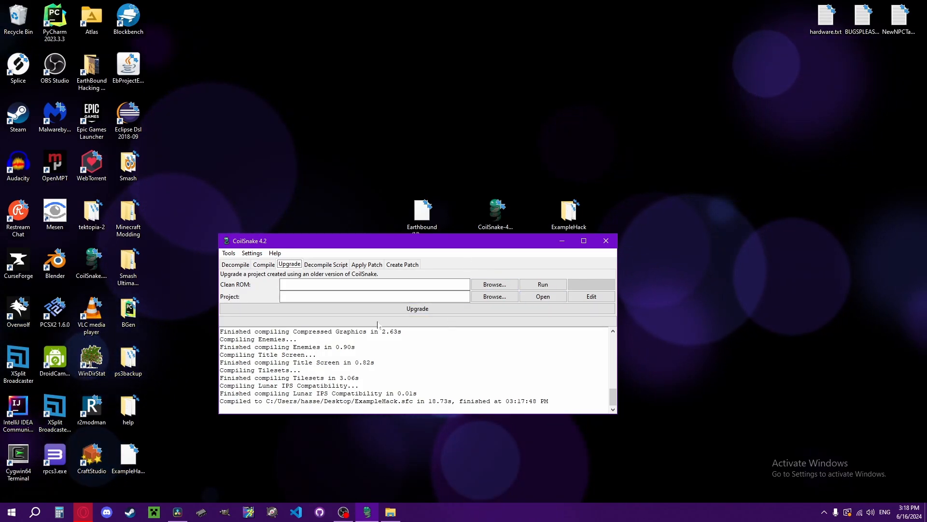
click(326, 264)
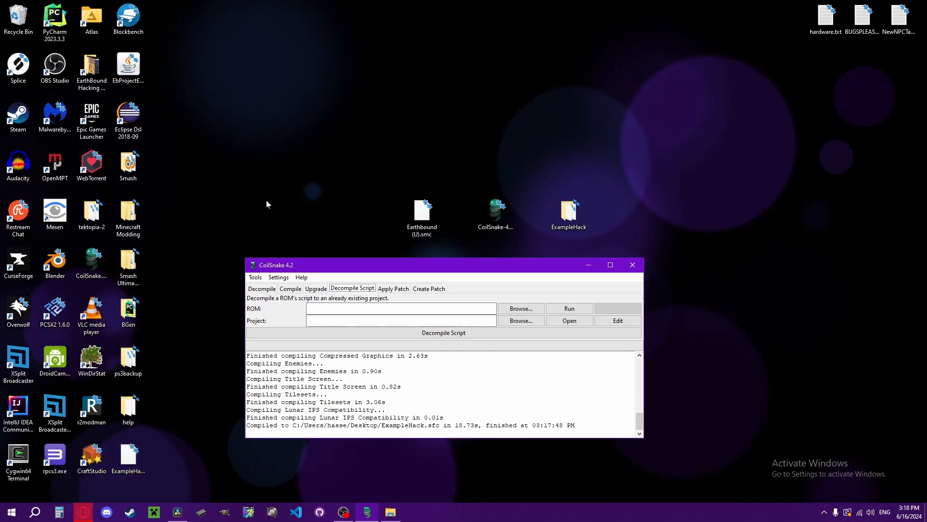
mouse_move(475, 268)
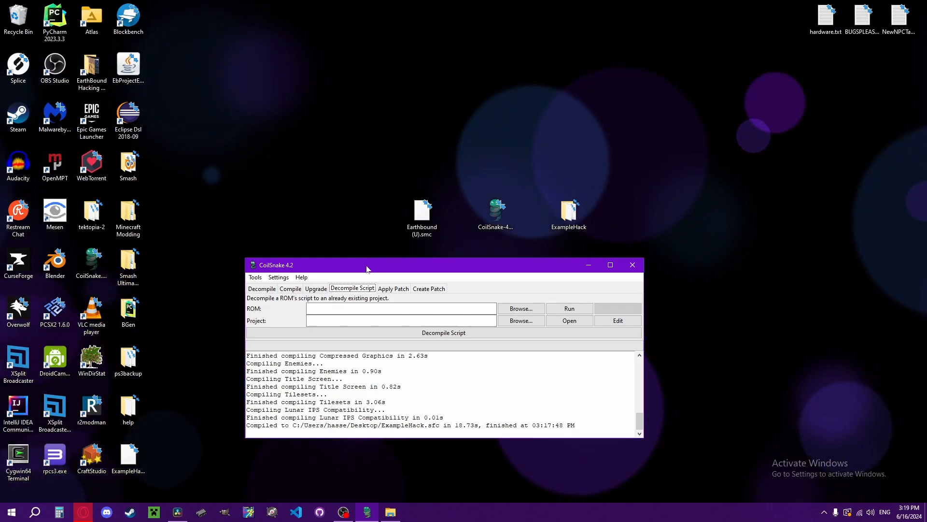
Choose Earthbound (U).smc as the ROM for script decompiling
click(521, 308)
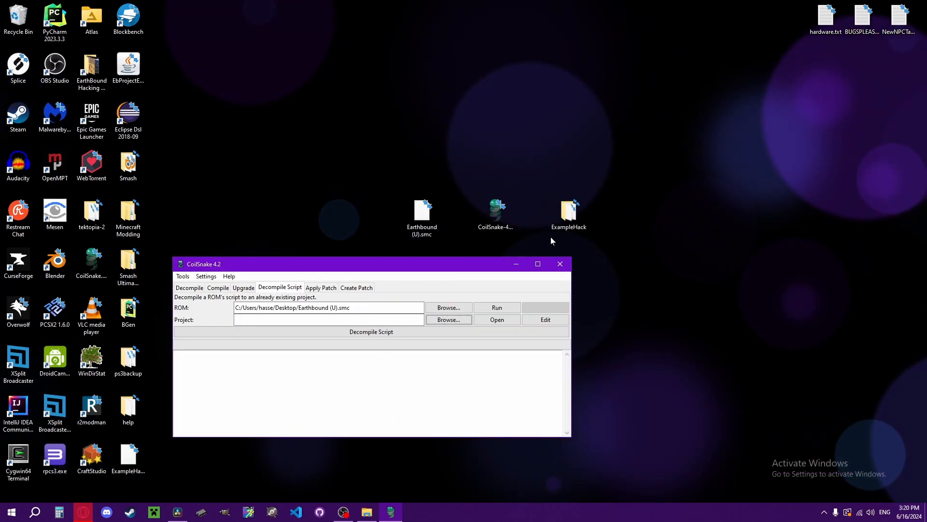
Create a new desktop folder named PlaygroundHack
right_click(552, 240)
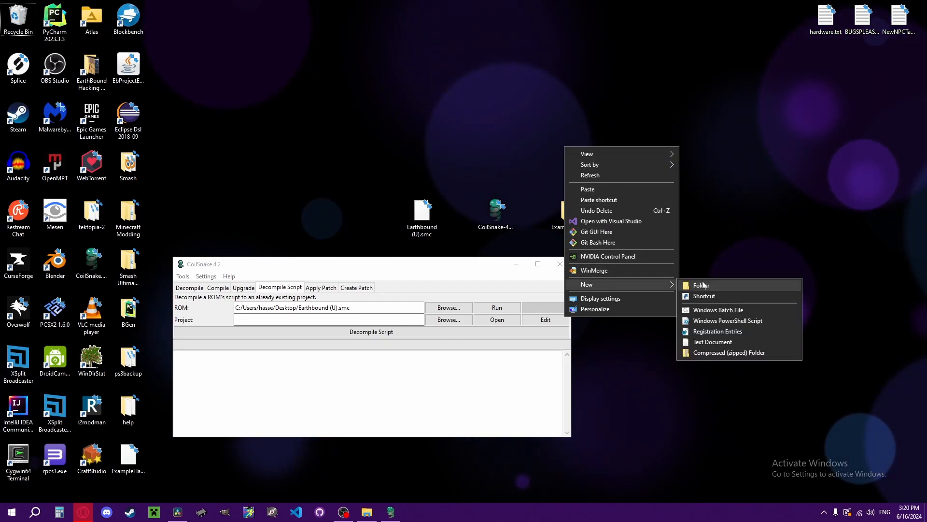
click(702, 285)
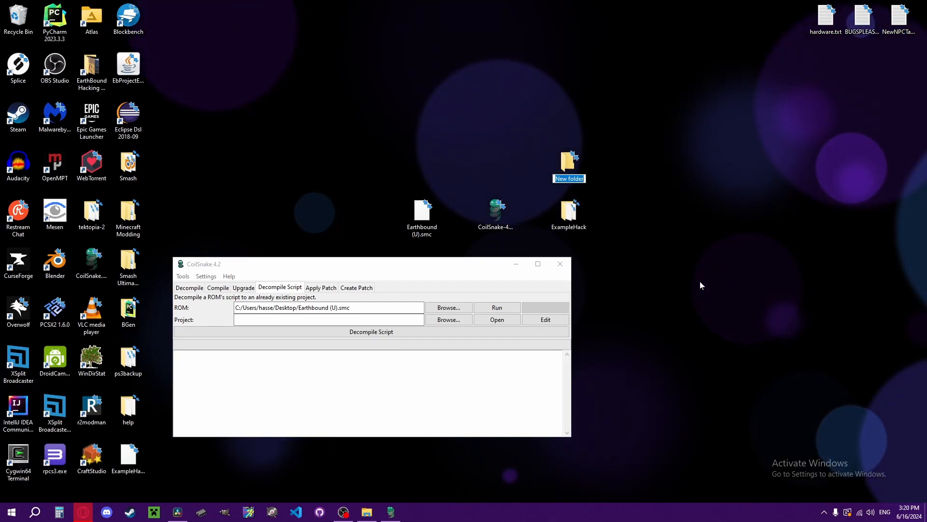
text(Playground...)
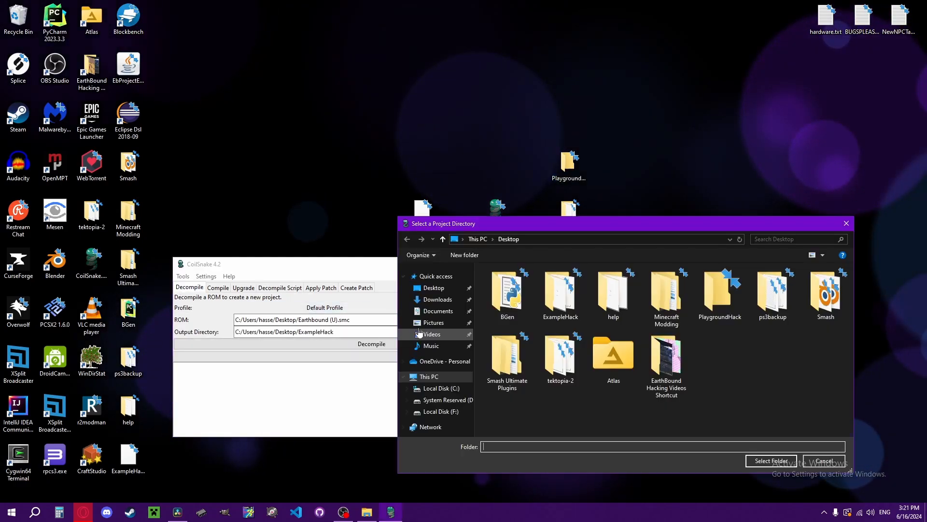
Decompile the ROM into the PlaygroundHack output directory
click(435, 288)
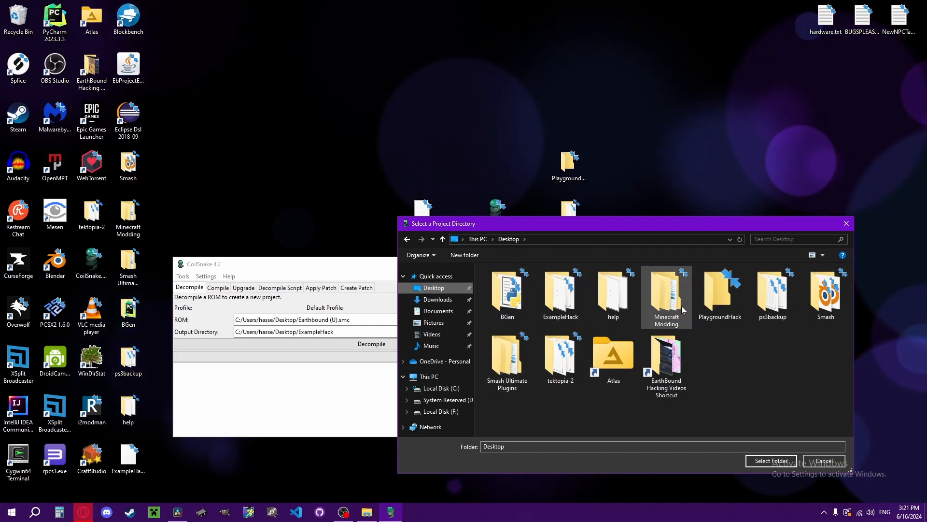
click(771, 460)
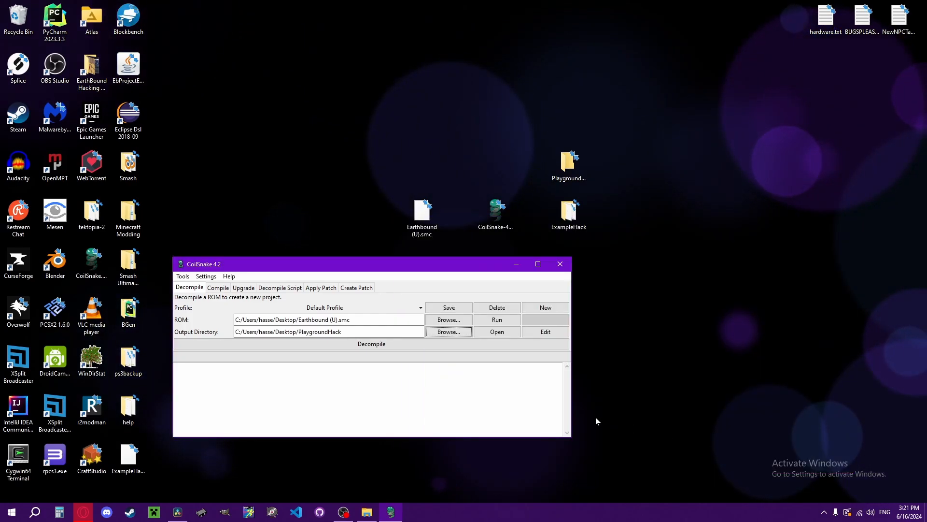
click(371, 343)
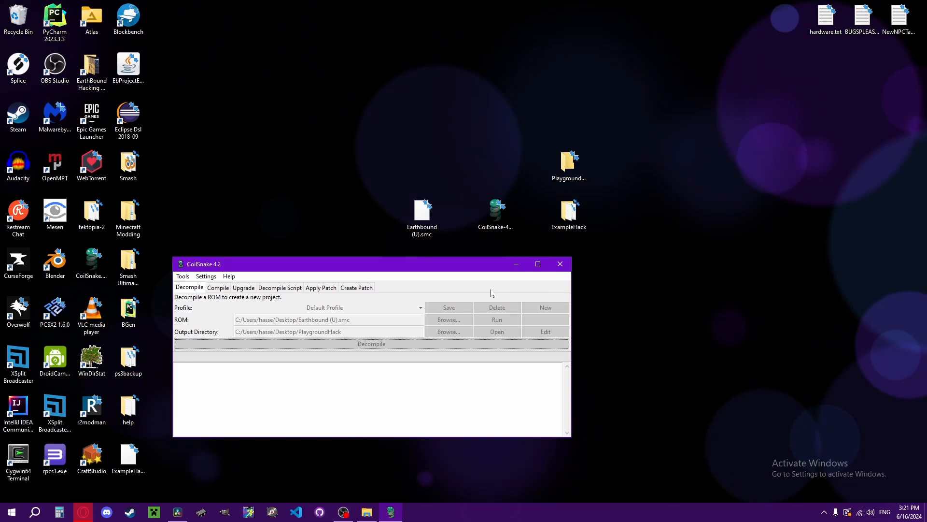
click(371, 344)
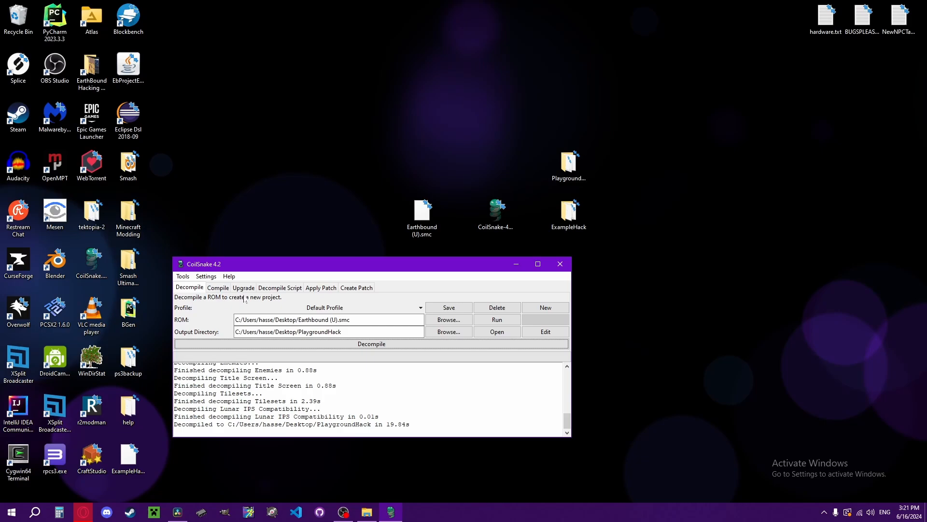
Decompile the Earthbound script into the PlaygroundHack project
click(279, 288)
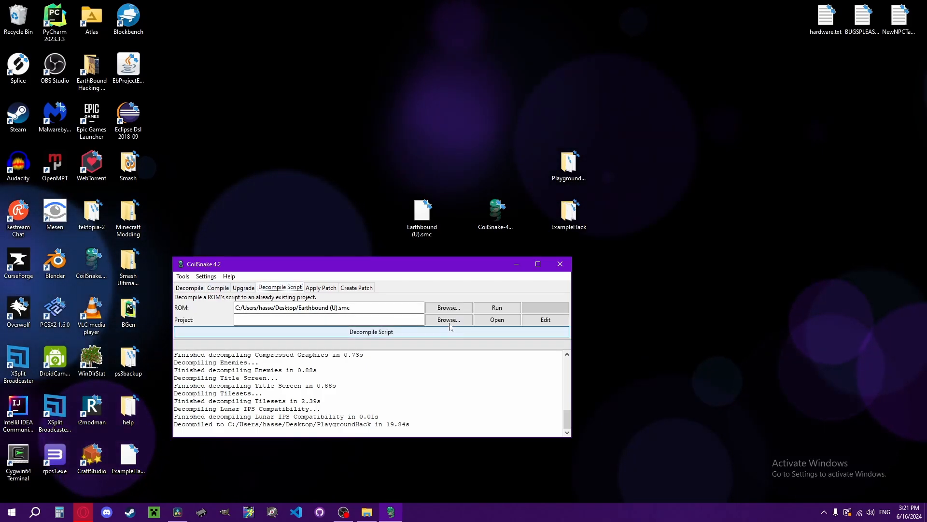
click(448, 318)
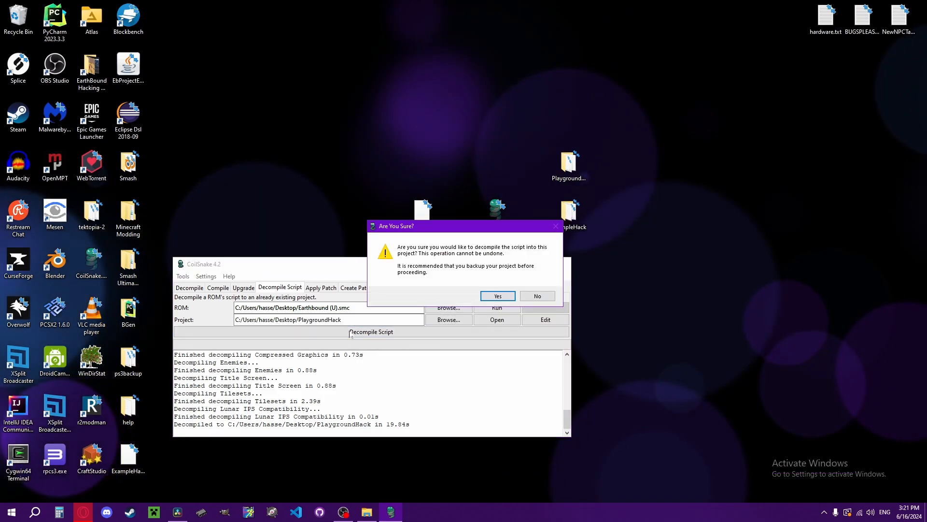
click(497, 296)
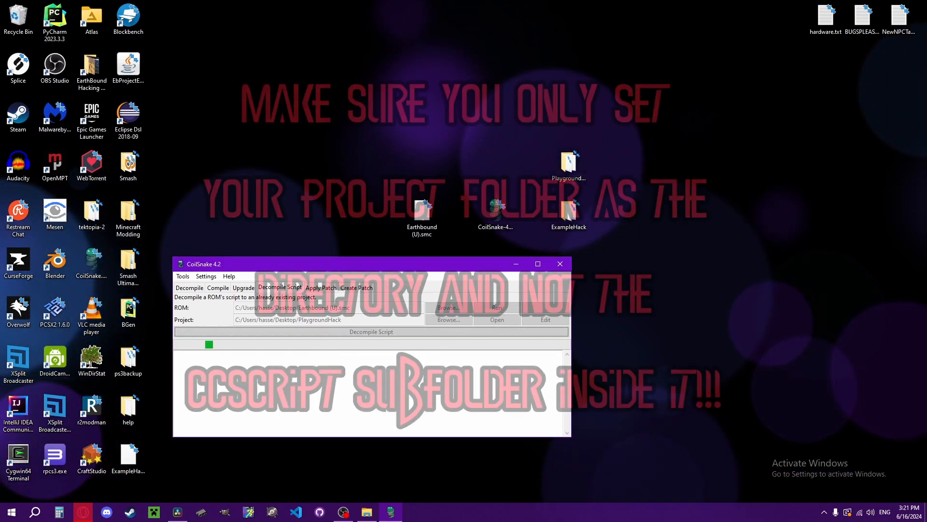
click(371, 331)
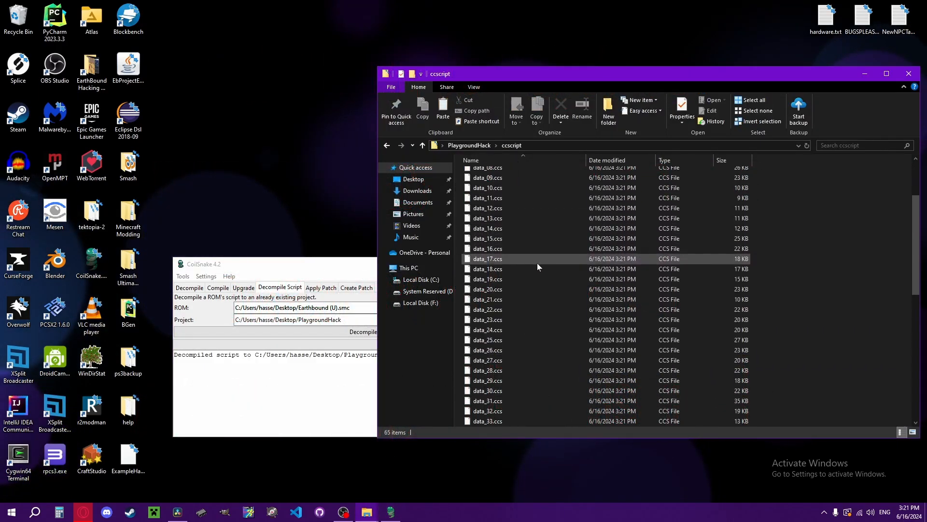
Scroll down through the data_xx.ccs files in the ccscript folder listing
scroll(down, 3)
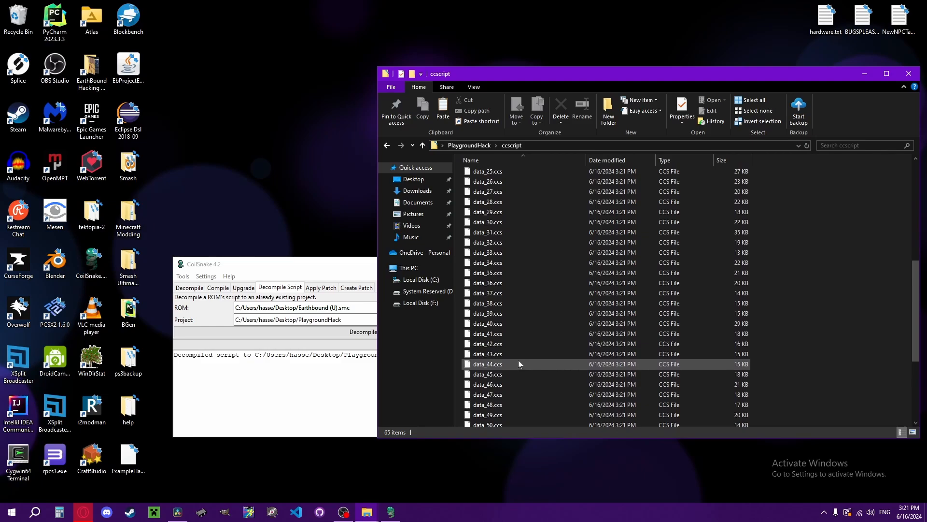
scroll(down, 3)
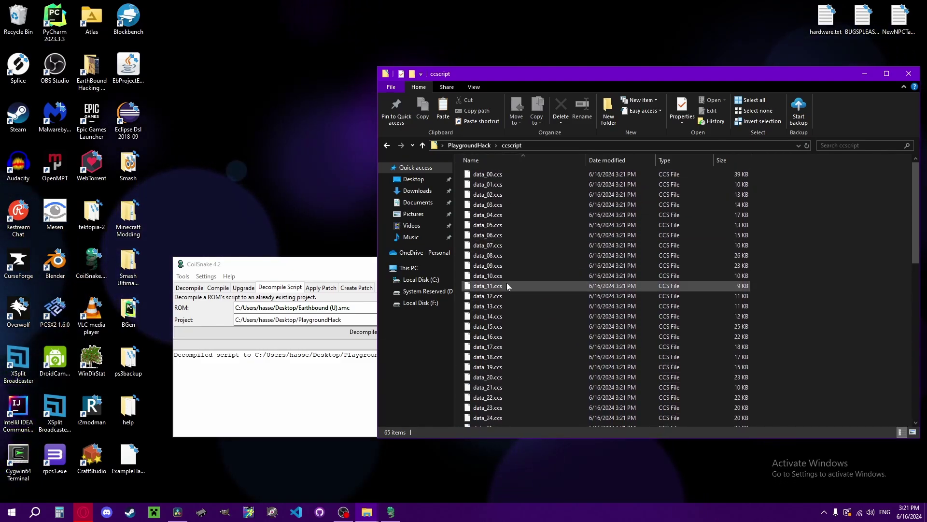
mouse_move(508, 285)
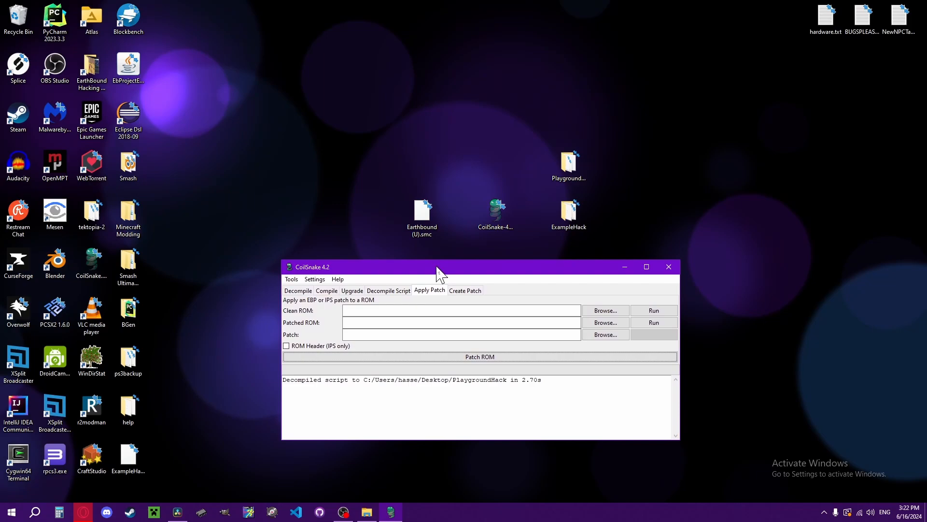
Reposition the CoilSnake window and switch to the Create Patch page for EBP patches
drag(438, 267, 462, 249)
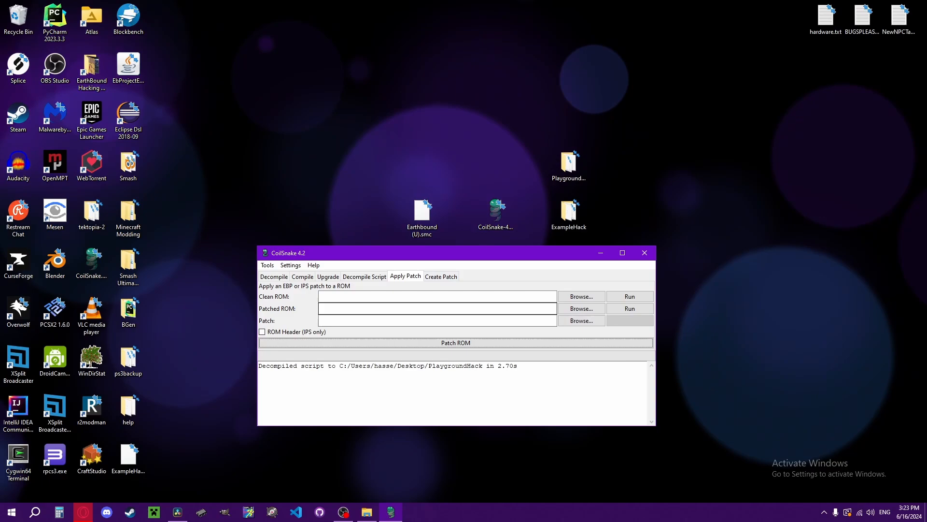
click(441, 276)
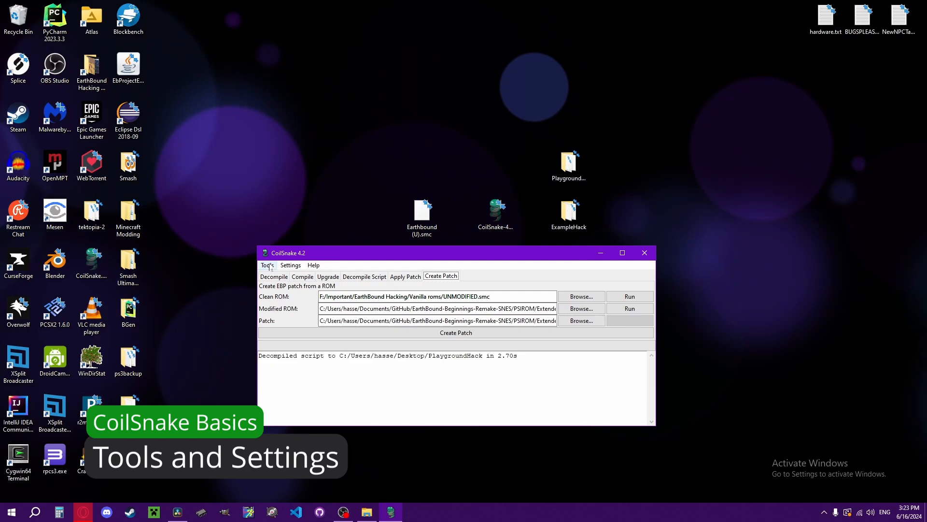
click(266, 264)
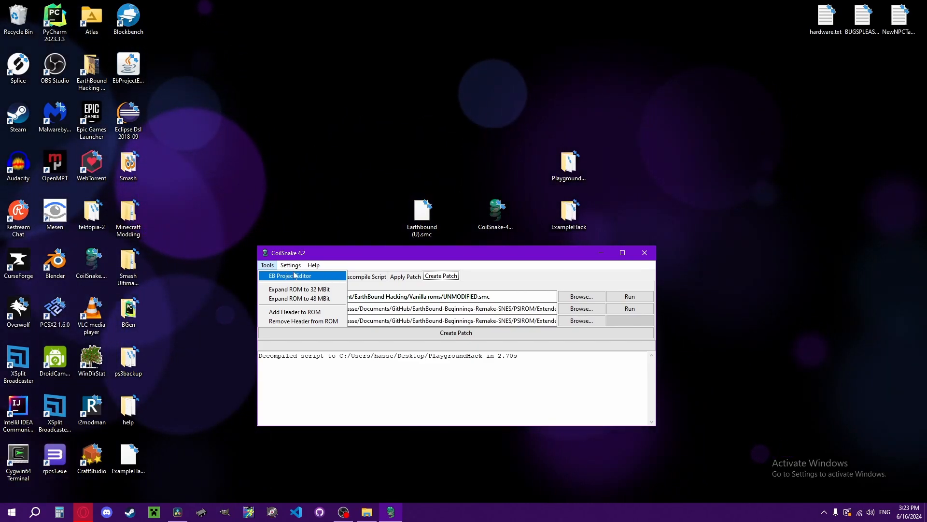
mouse_move(290, 305)
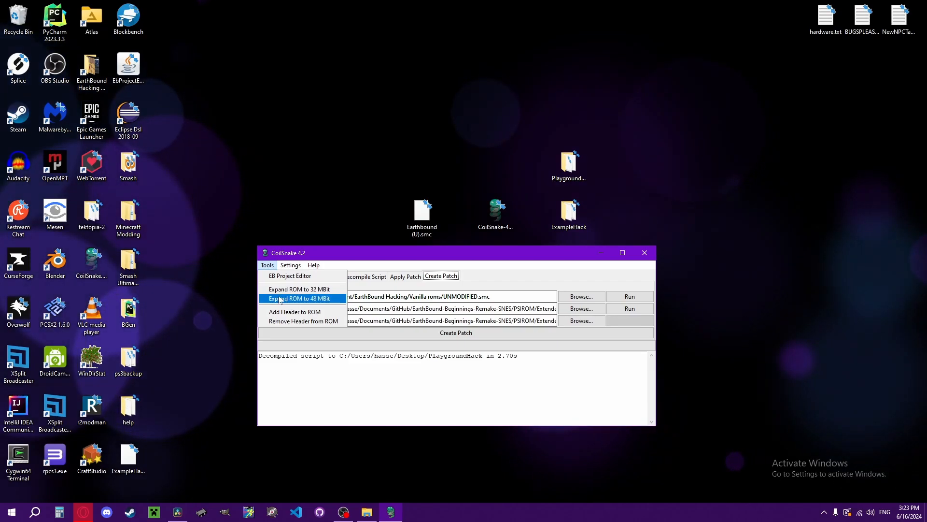
mouse_move(298, 289)
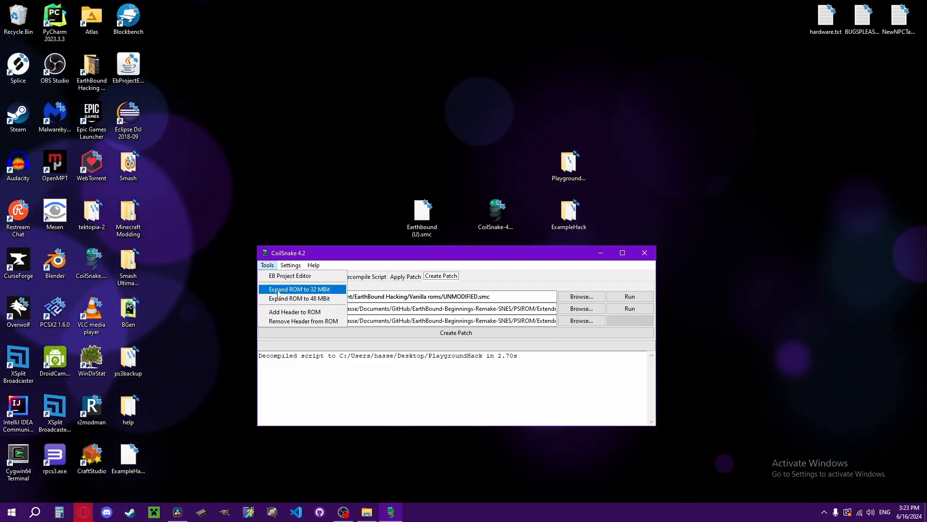
mouse_move(311, 299)
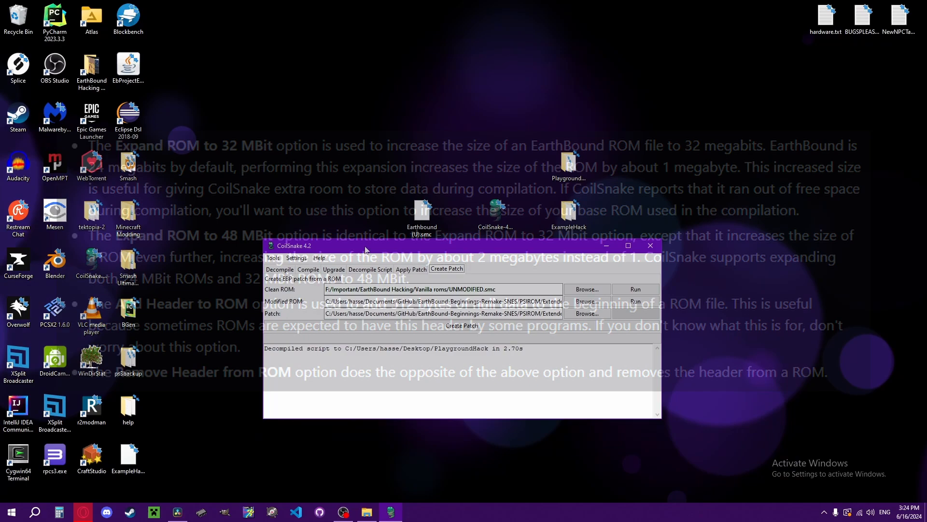
click(296, 257)
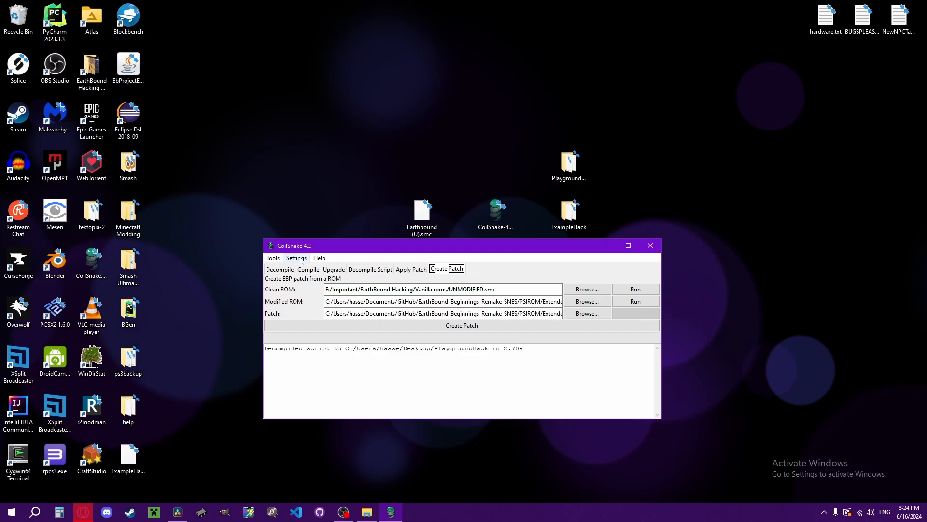
Browse the Settings, Help and Tools menus, returning to Settings
click(296, 257)
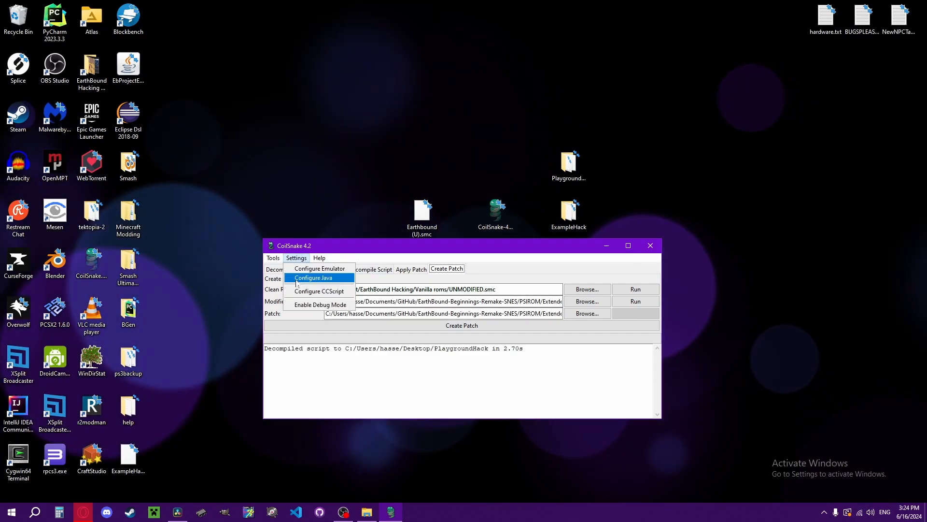
click(319, 257)
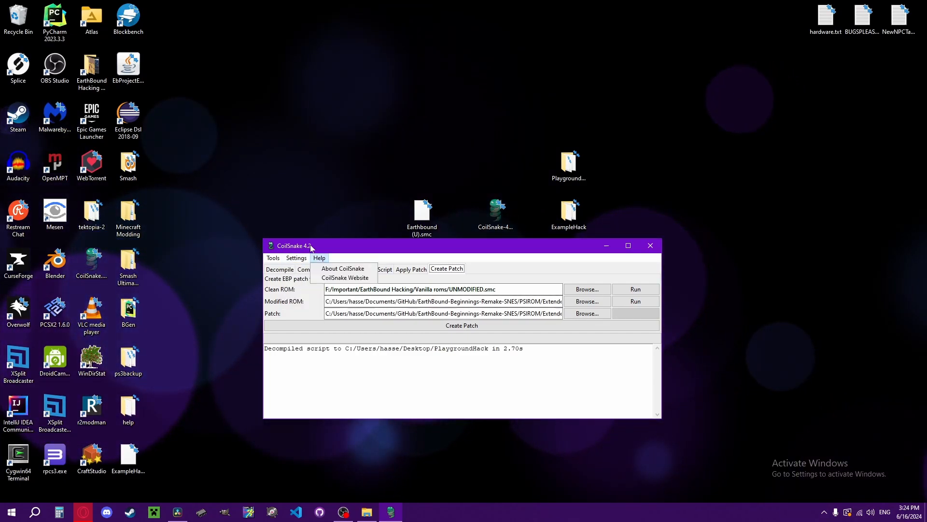
click(272, 257)
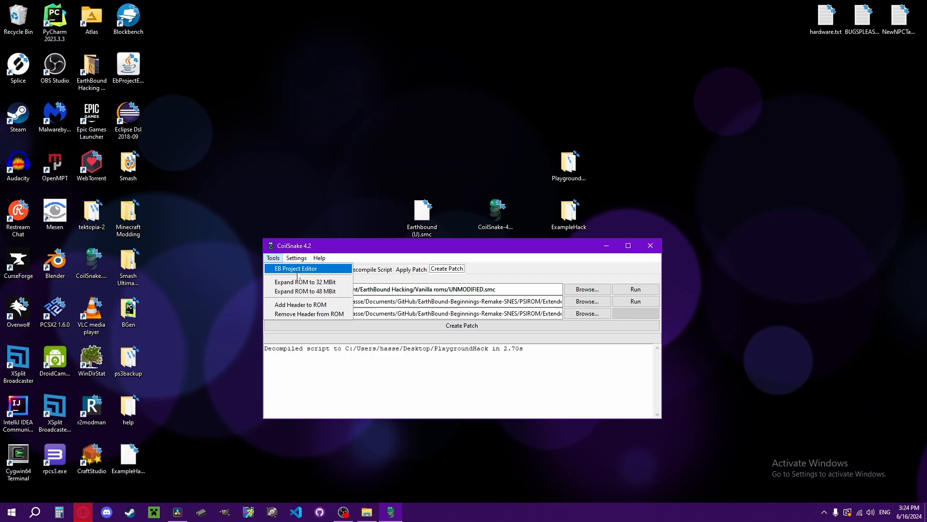
click(295, 256)
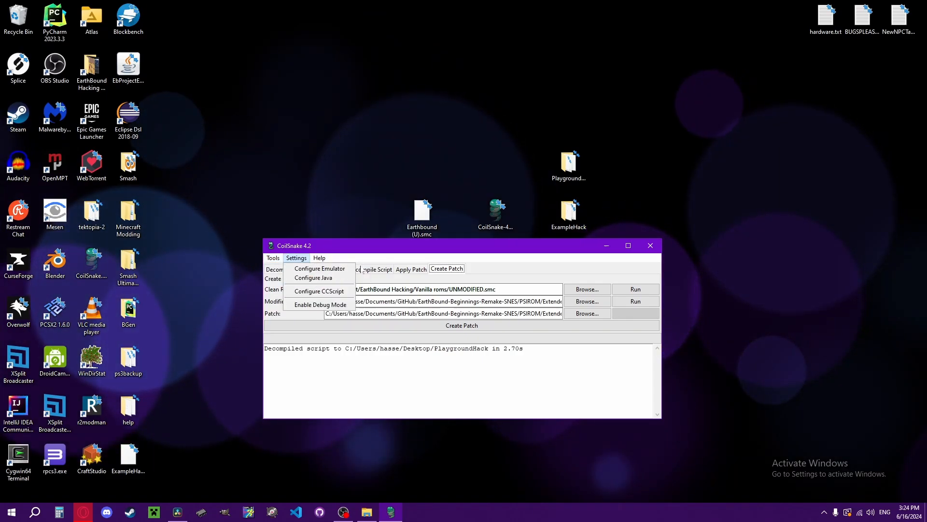
mouse_move(319, 278)
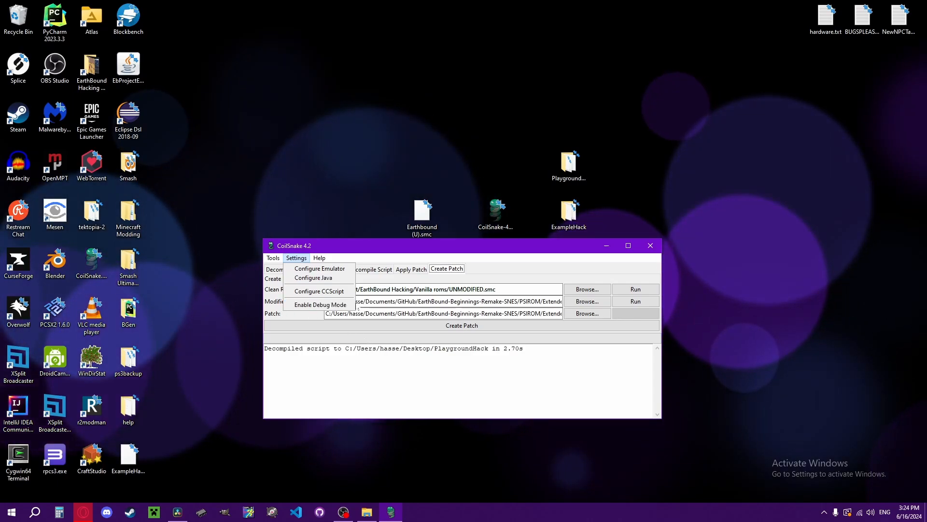
mouse_move(319, 291)
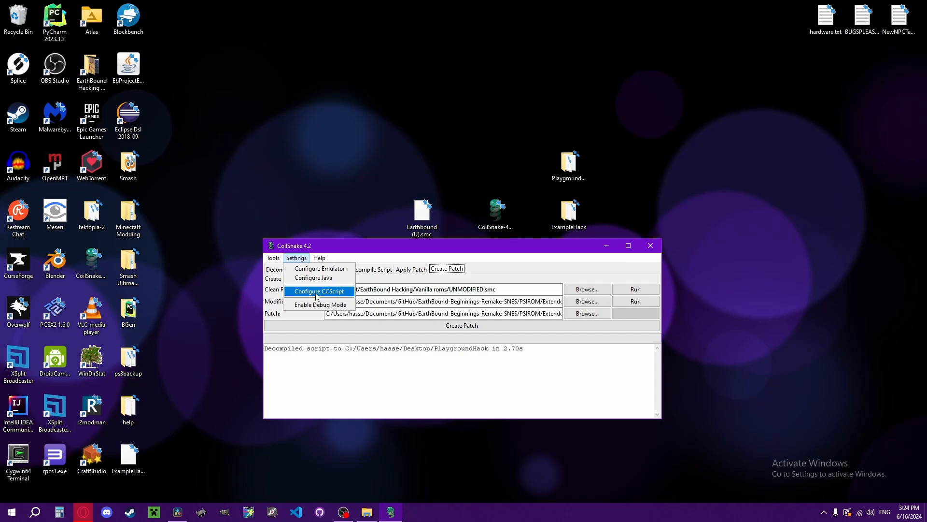
mouse_move(348, 292)
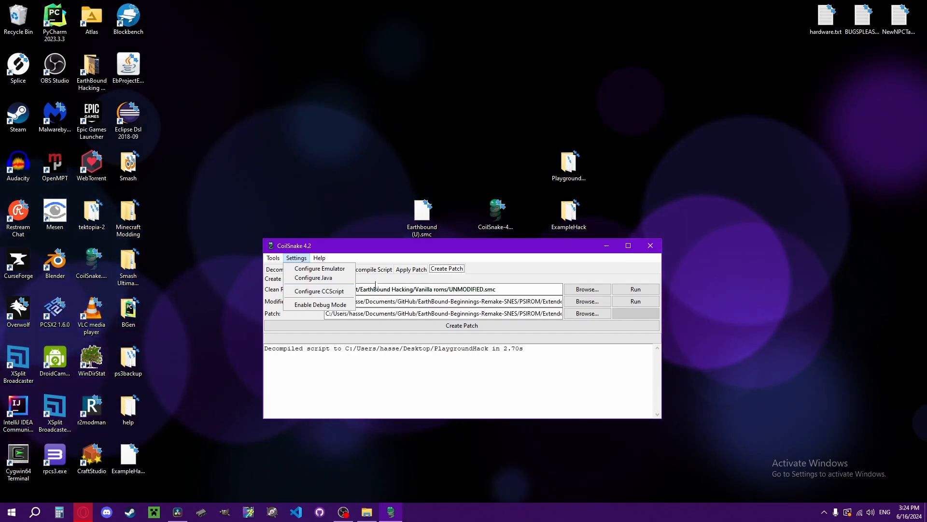
mouse_move(314, 304)
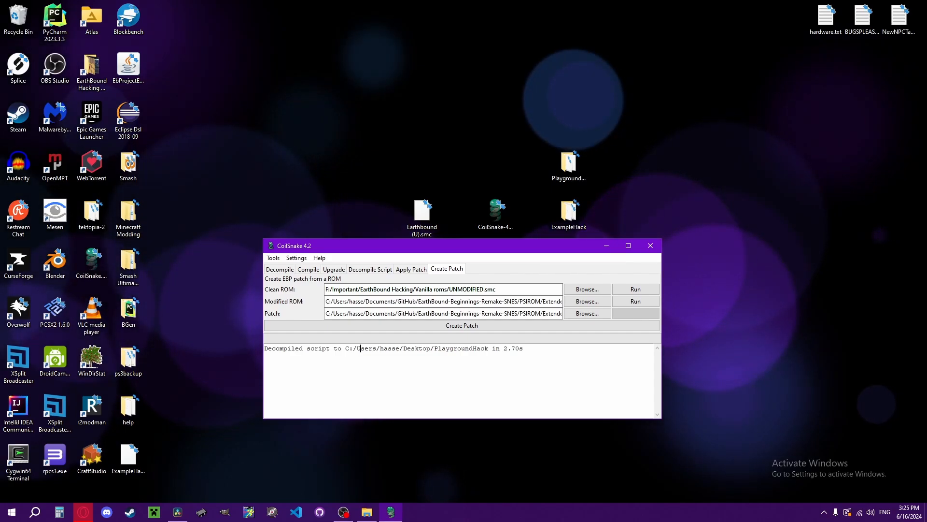
Dismiss the Settings menu and close CoilSnake, leaving the desktop showing
click(462, 324)
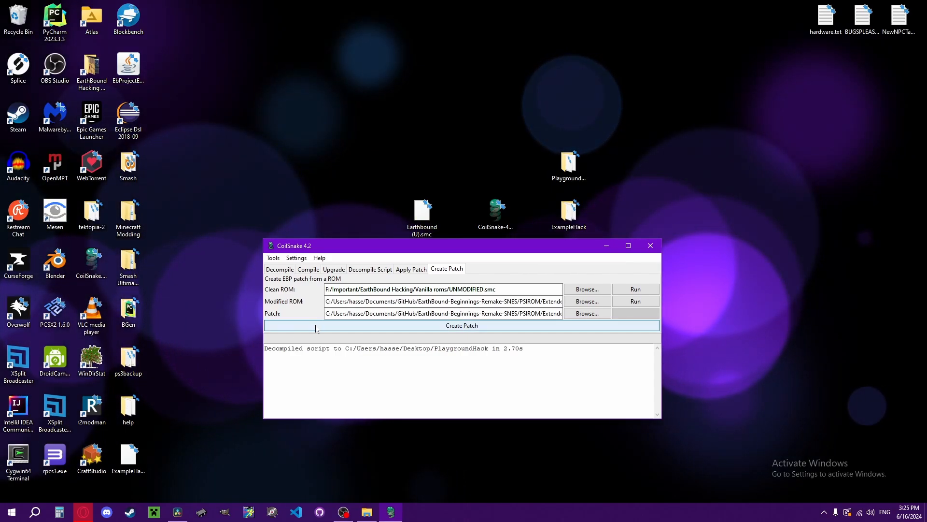
click(650, 245)
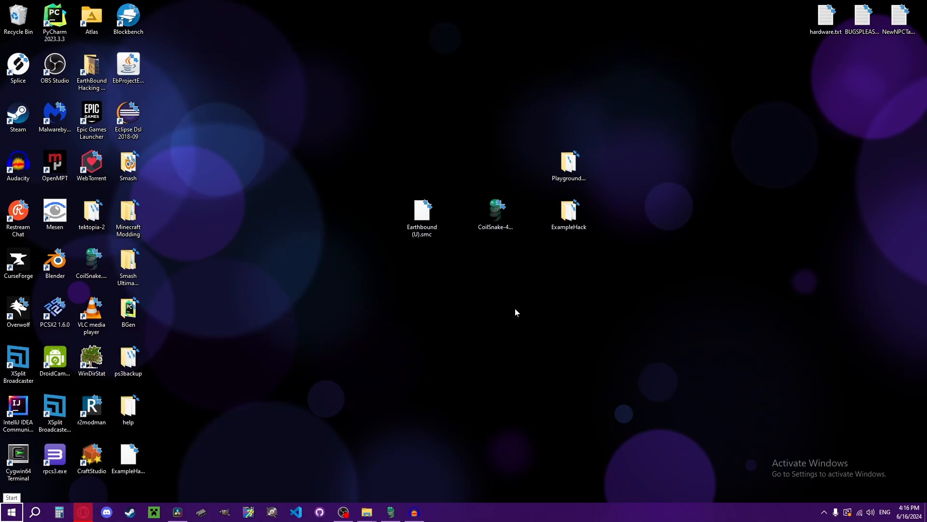